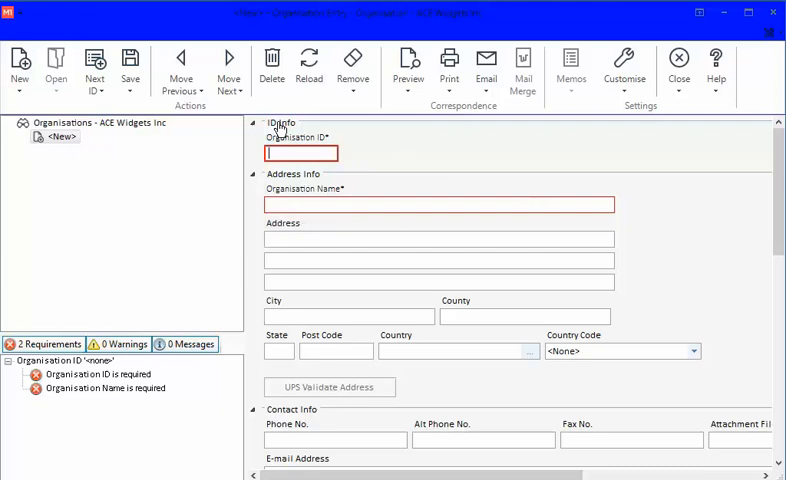
mouse_move(616, 230)
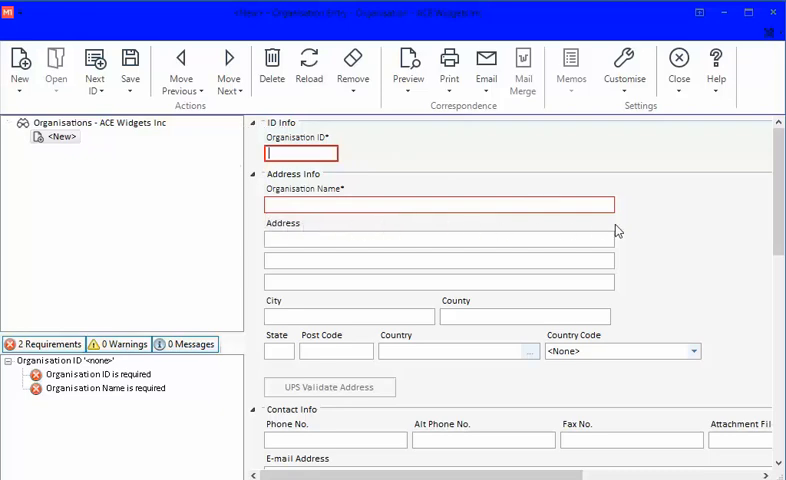
mouse_move(630, 220)
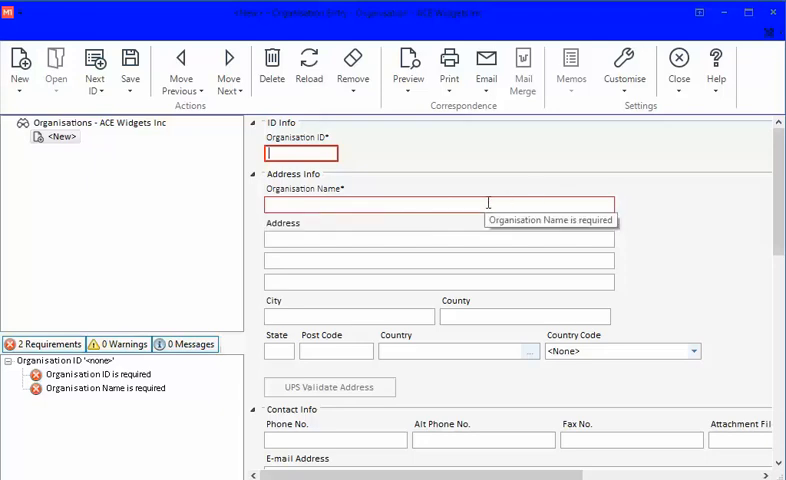
mouse_move(248, 212)
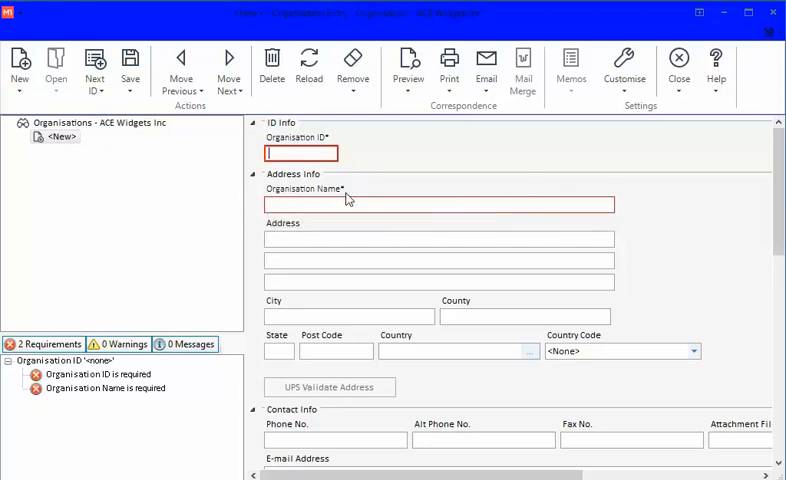
mouse_move(172, 424)
text(ABCSUPPLY)
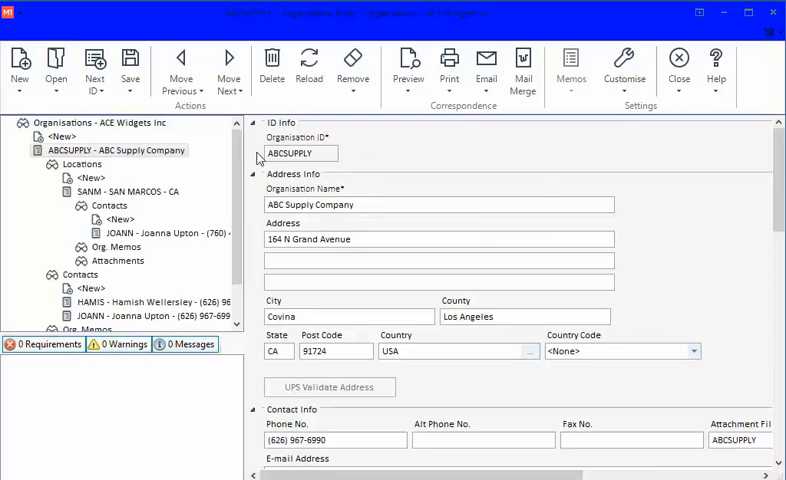
mouse_move(272, 280)
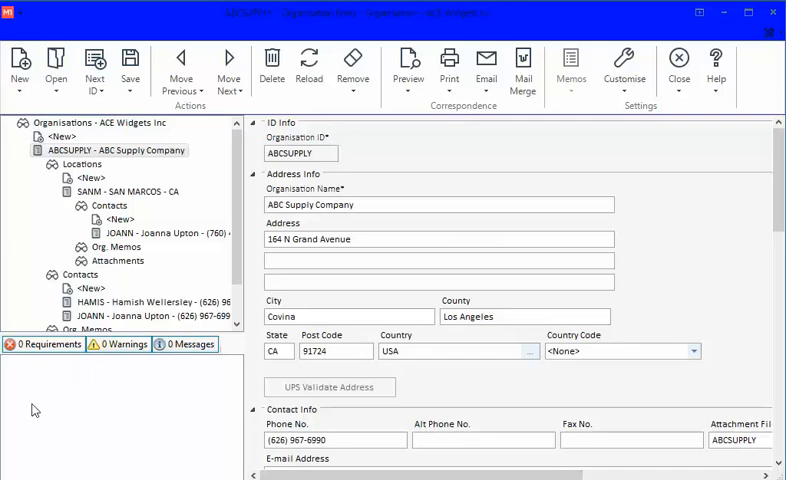
mouse_move(380, 148)
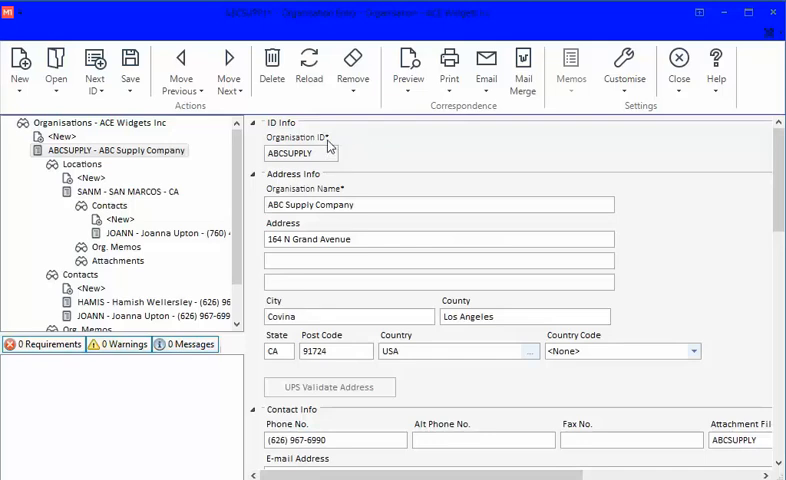
mouse_move(348, 200)
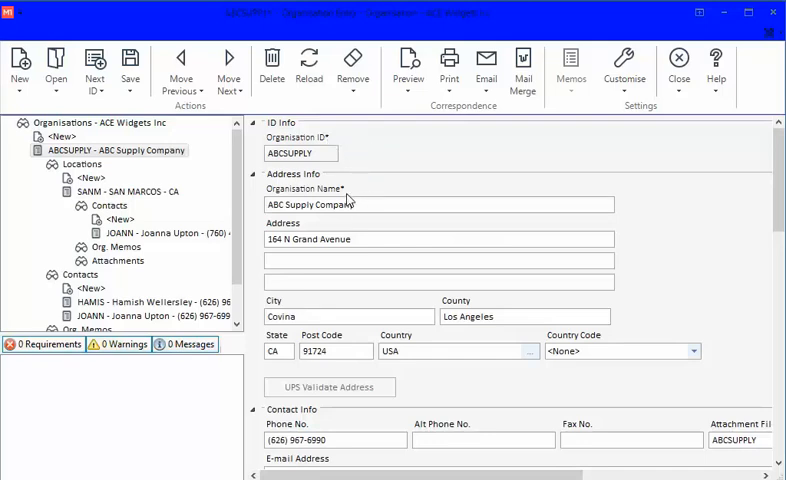
mouse_move(356, 204)
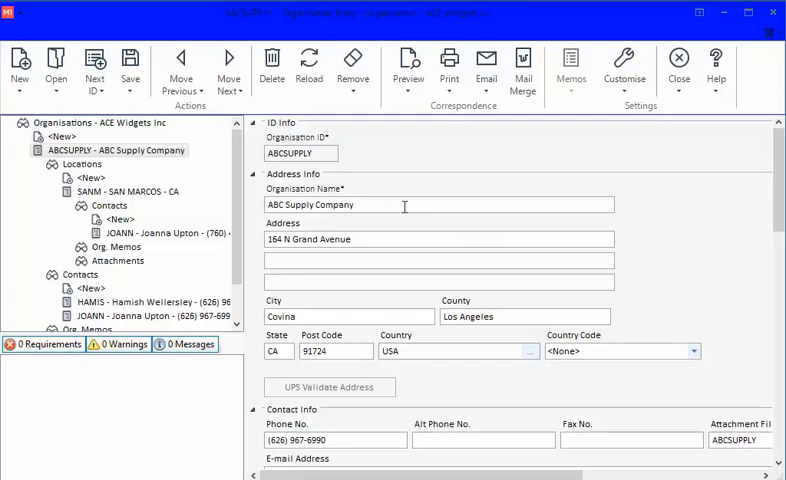
Reach the Fonts page of User Options via Customise in the ribbon.
click(772, 32)
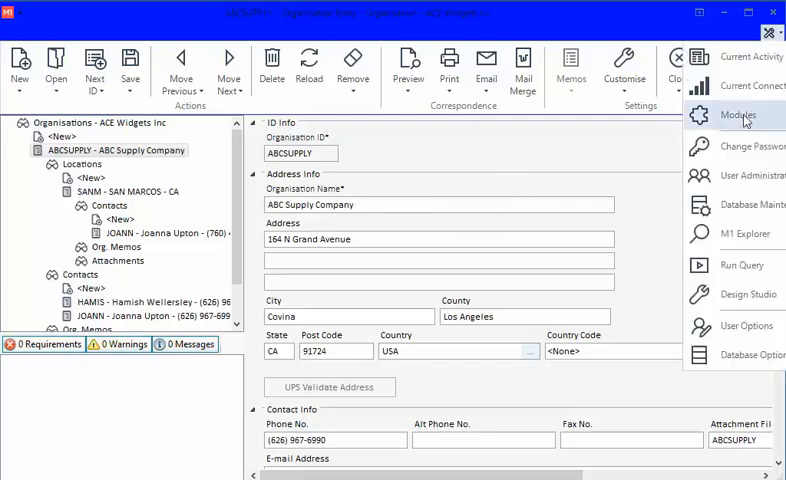
click(744, 324)
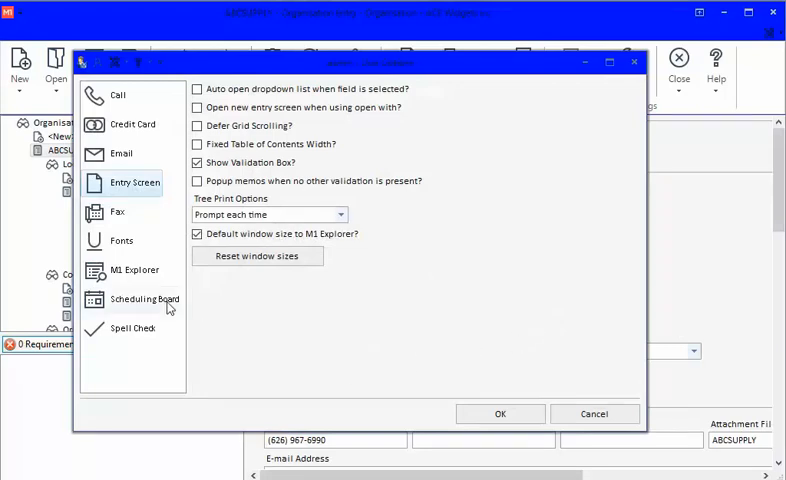
click(120, 240)
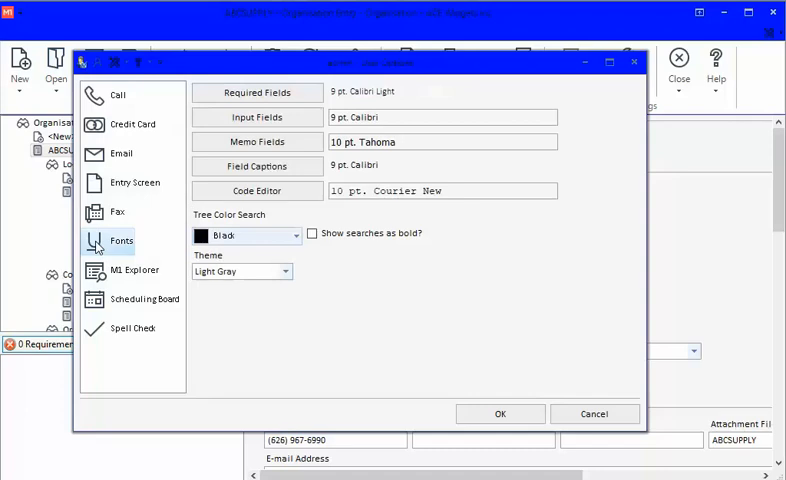
mouse_move(142, 224)
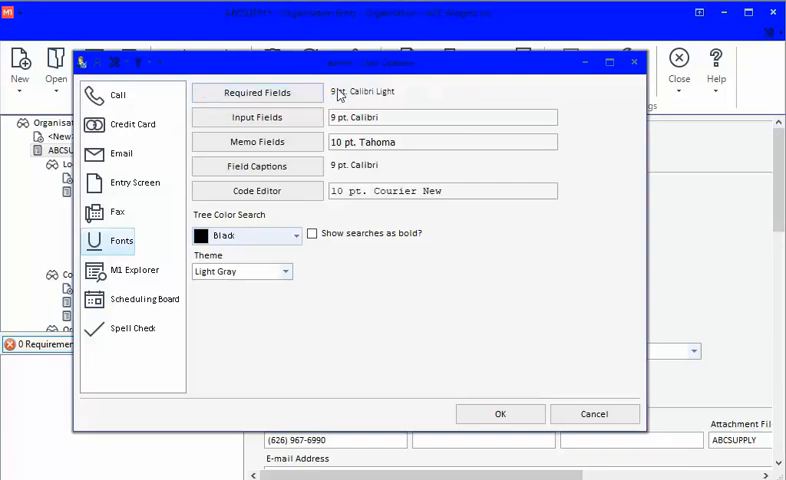
mouse_move(344, 104)
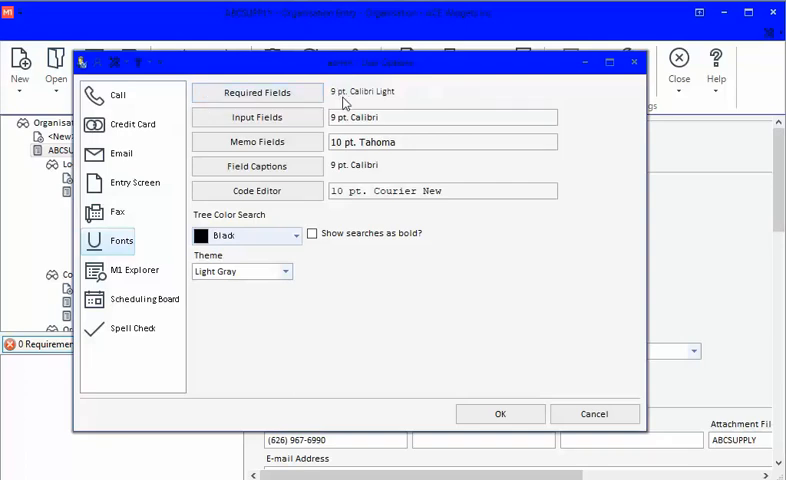
mouse_move(350, 100)
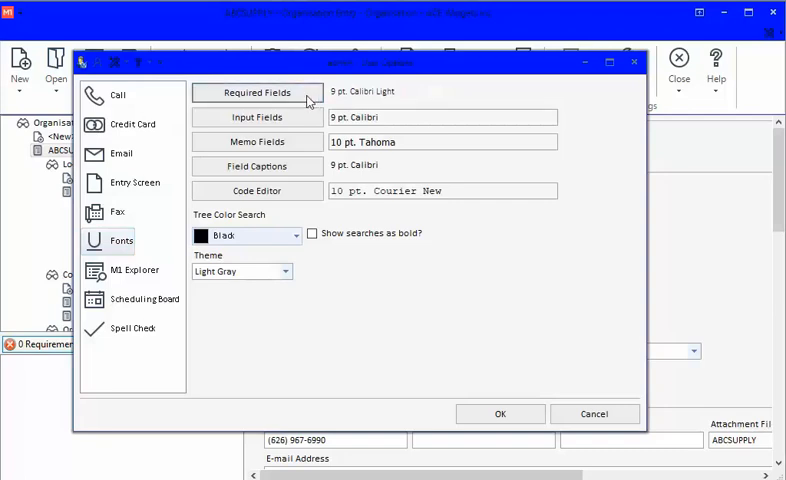
Set Required Fields to Calibri, Bold Italic, colour Red, and confirm the font settings.
click(256, 90)
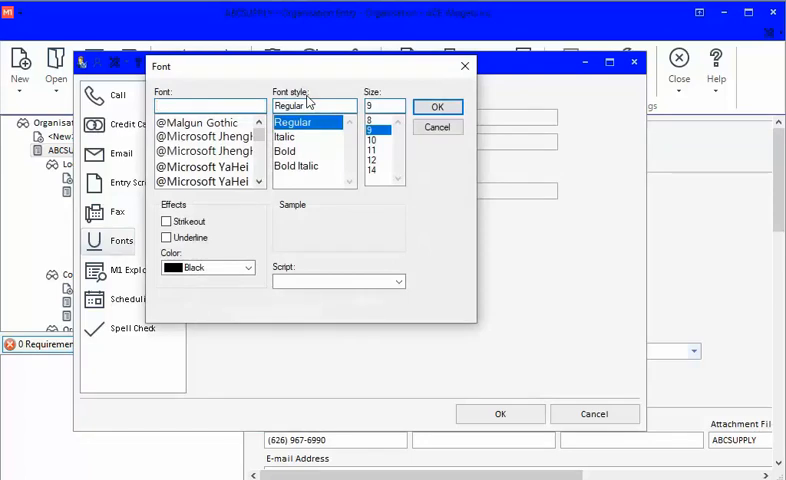
text(ca)
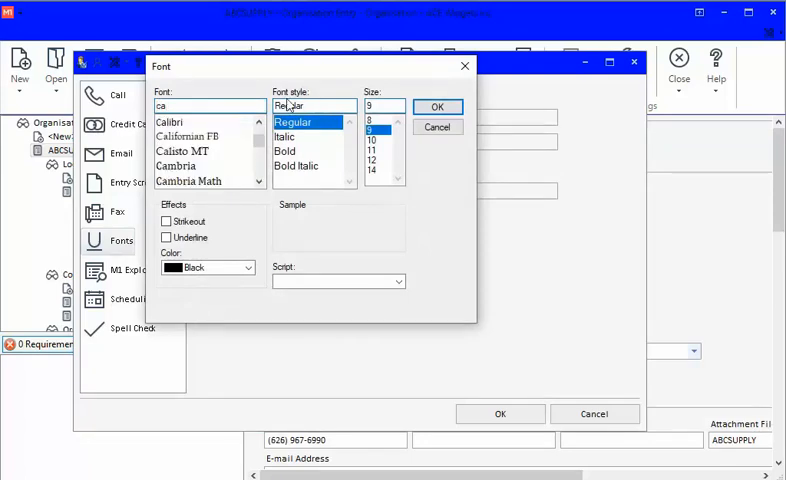
click(172, 120)
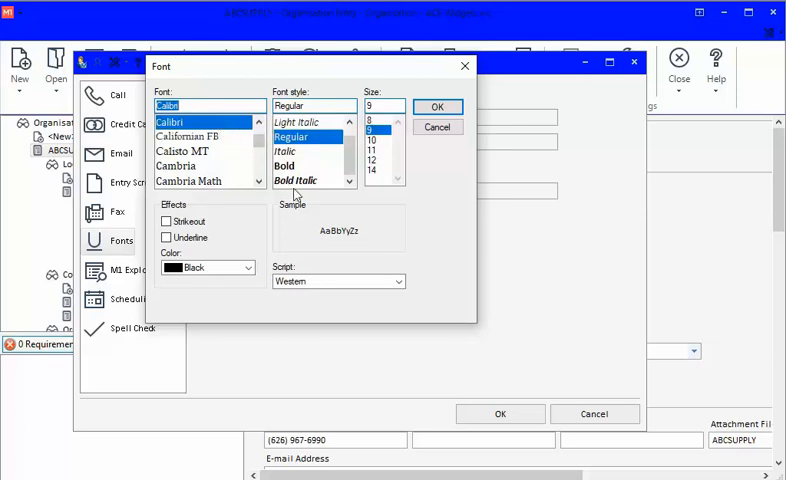
click(296, 180)
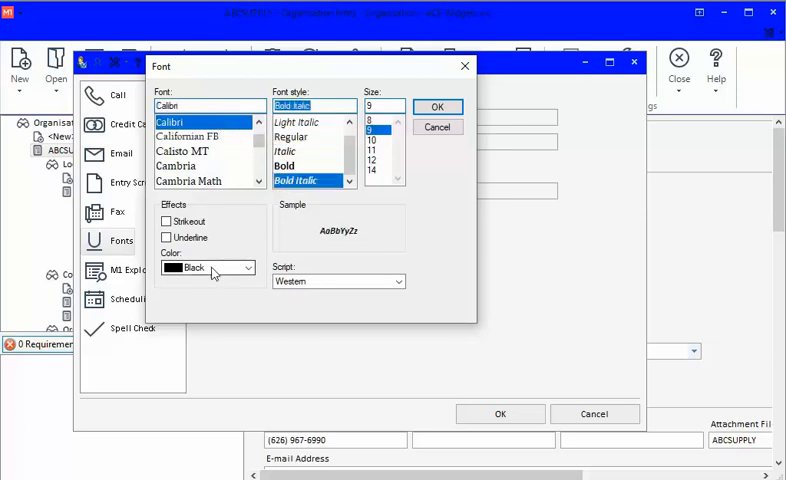
click(248, 268)
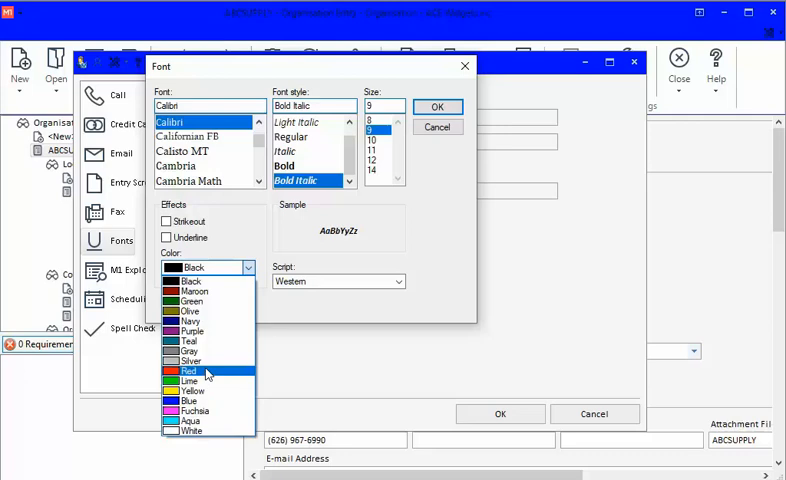
click(188, 372)
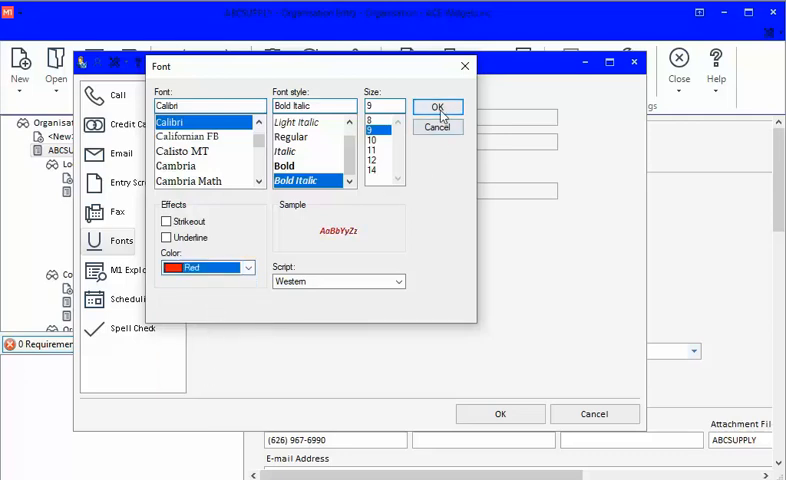
click(438, 108)
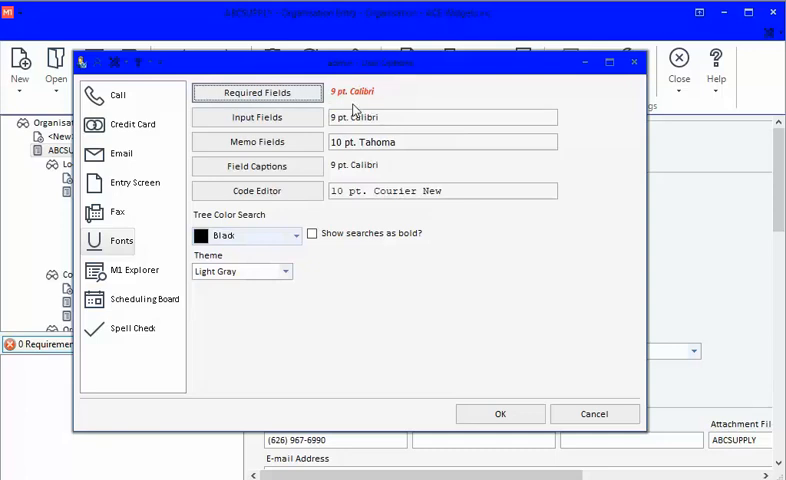
Accept the User Options, then close the Organisation entry screen, M1 Explorer and all other windows.
click(500, 412)
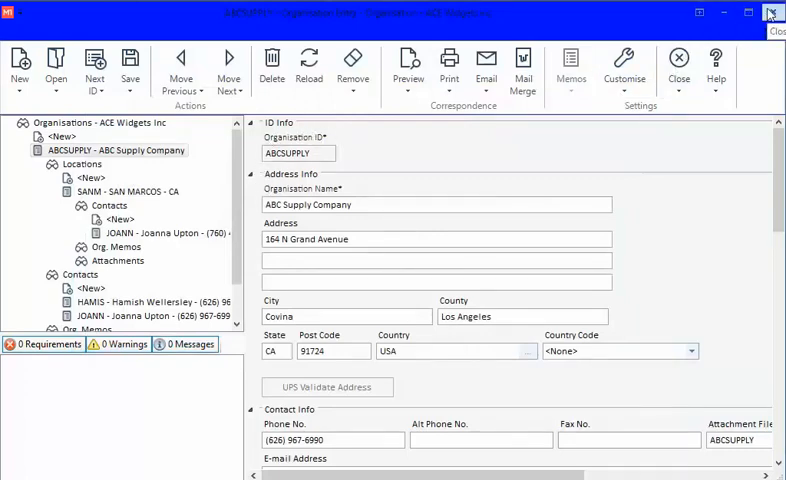
click(772, 12)
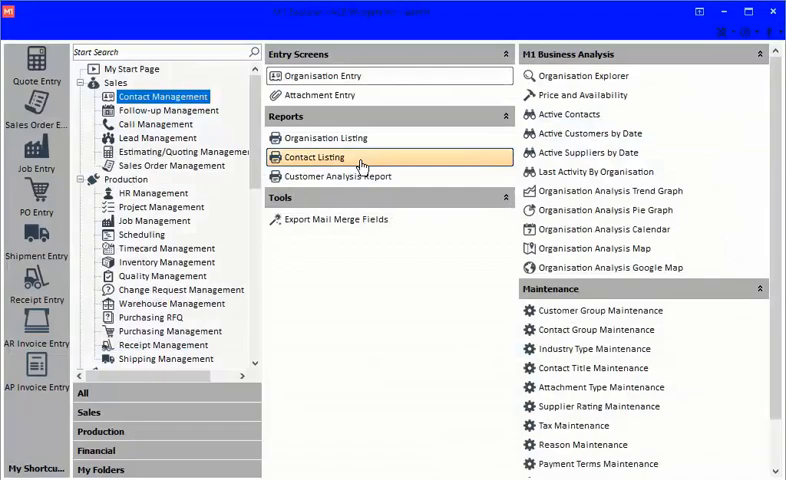
click(772, 12)
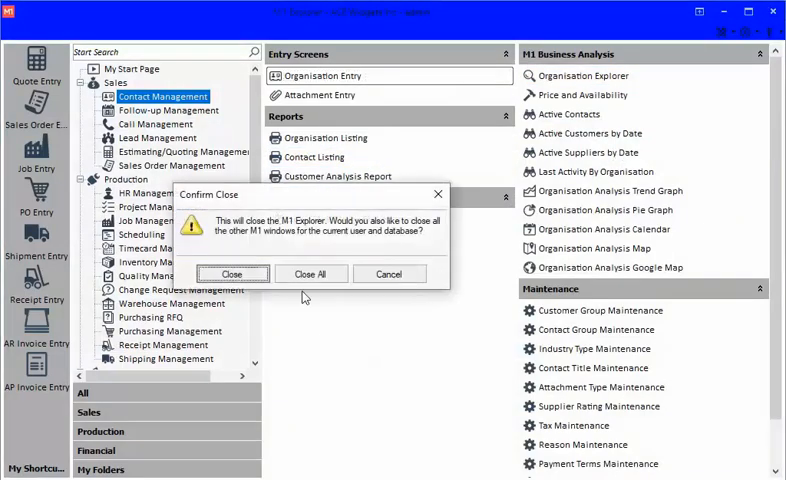
click(310, 272)
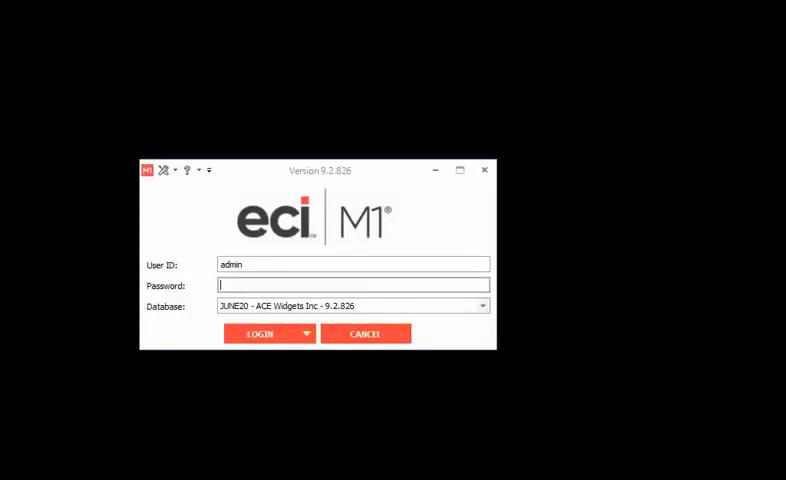
Log in as admin to ACE Widgets and go to Contact Management.
click(260, 332)
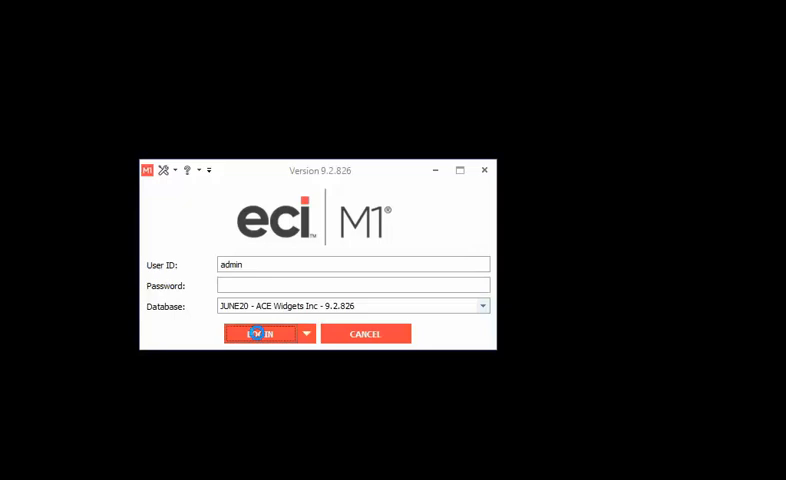
click(258, 332)
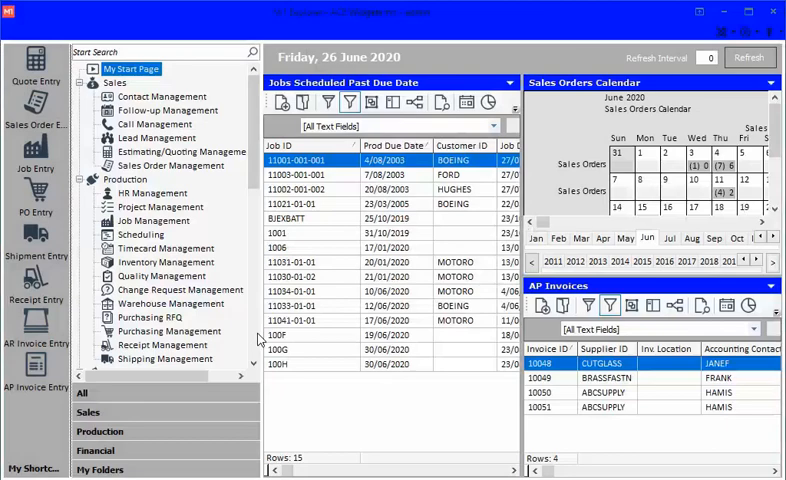
click(162, 96)
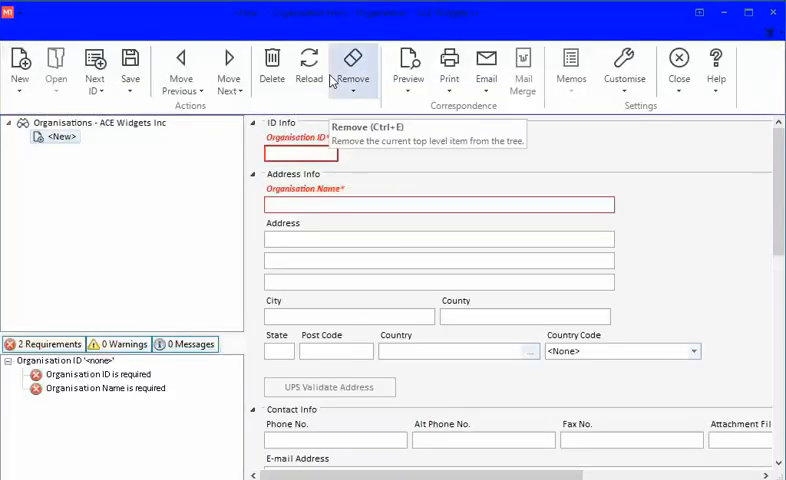
mouse_move(264, 136)
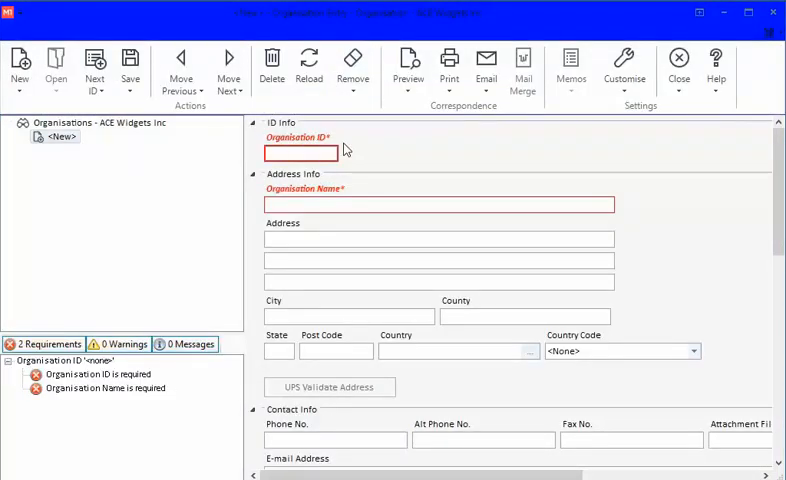
Start a new Organisation Entry at the Organisation ID field, captions now red bold italic.
click(300, 152)
text(ABCSUPPLY)
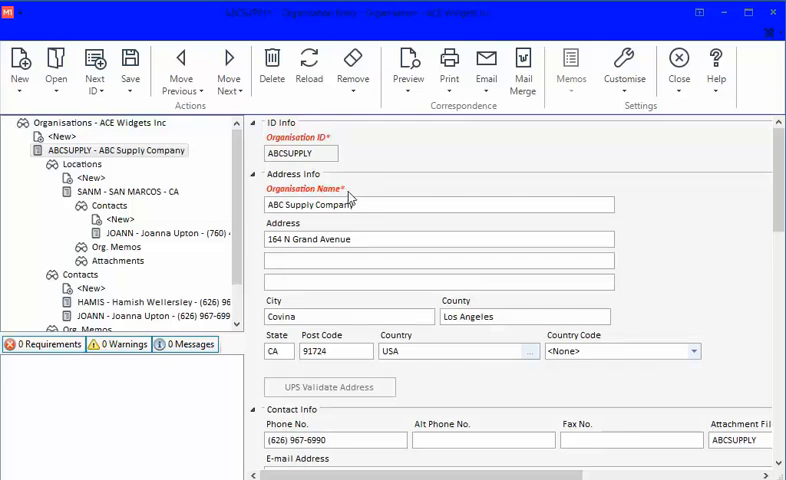
mouse_move(252, 234)
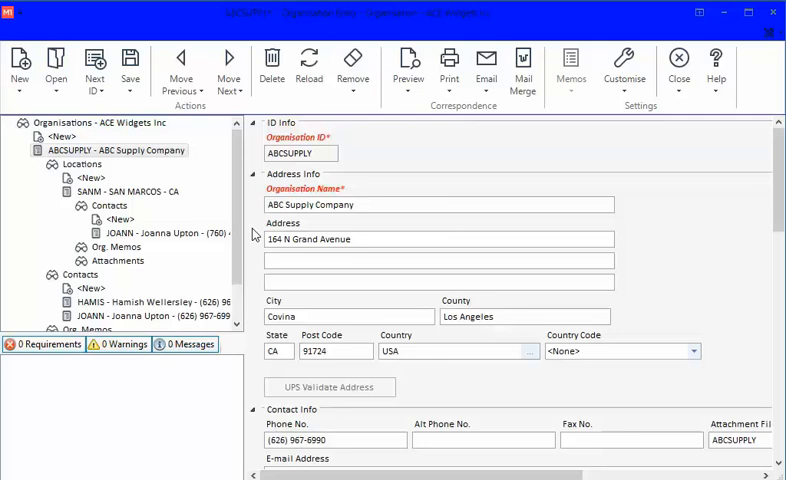
mouse_move(556, 160)
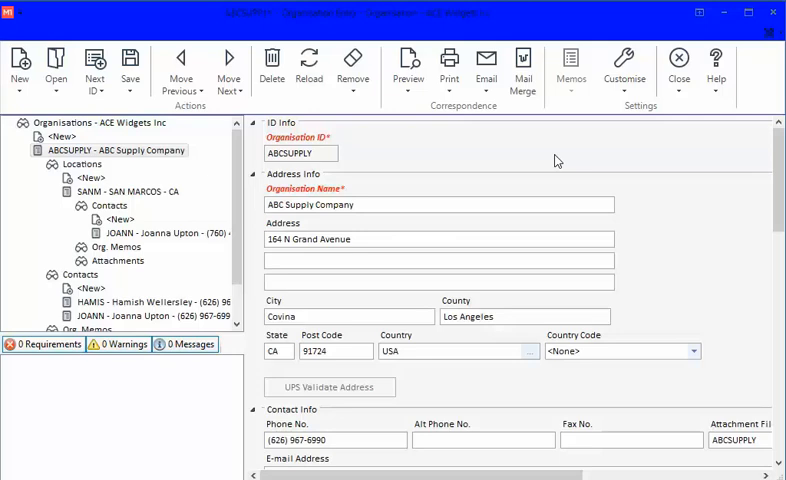
mouse_move(564, 168)
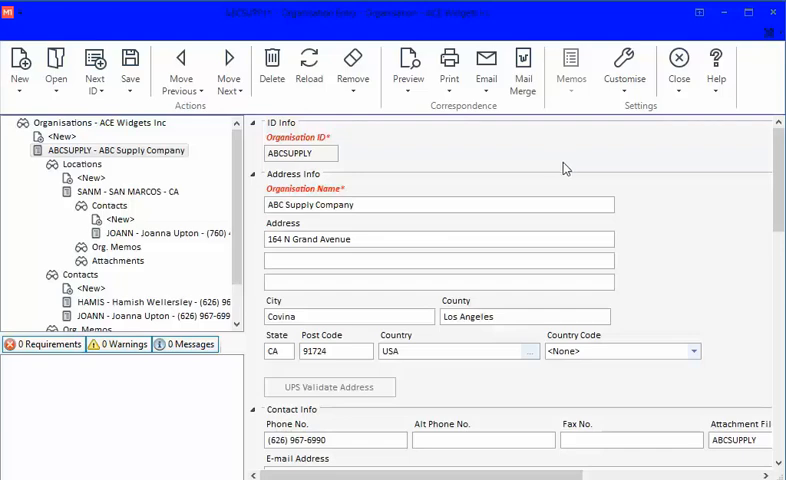